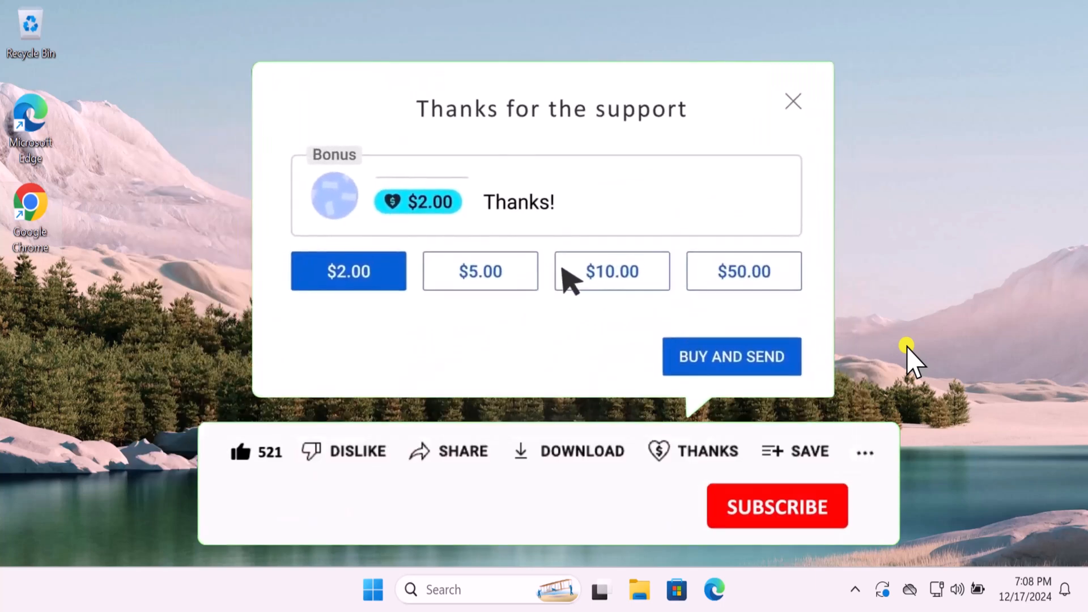
# Step: Run a continuous ping to 1.1.1.1 in Command Prompt, confirm replies, and close the console
pyautogui.click(611, 271)
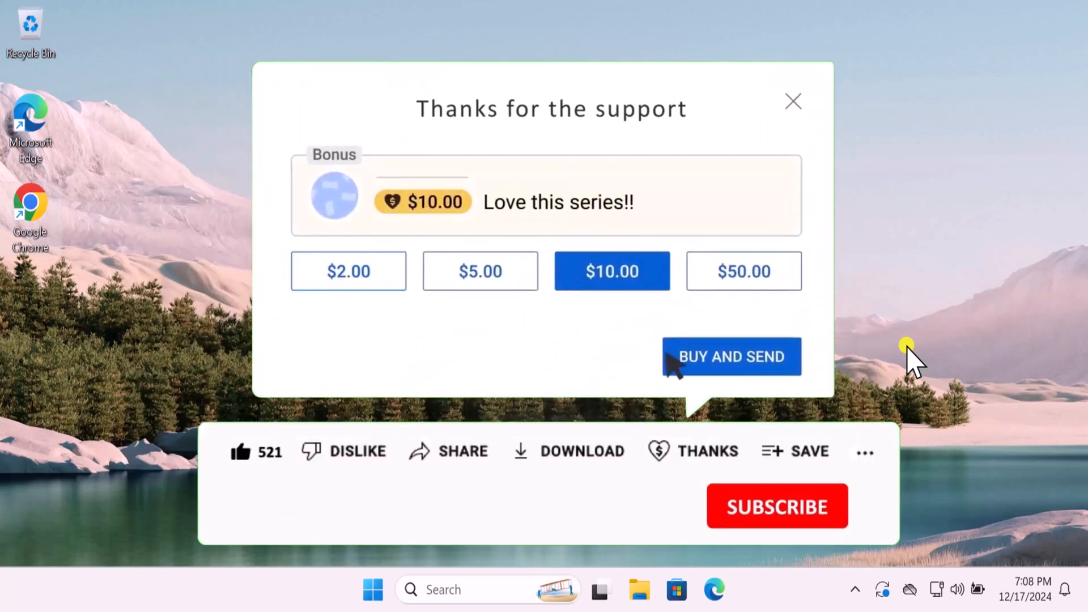
pyautogui.click(731, 356)
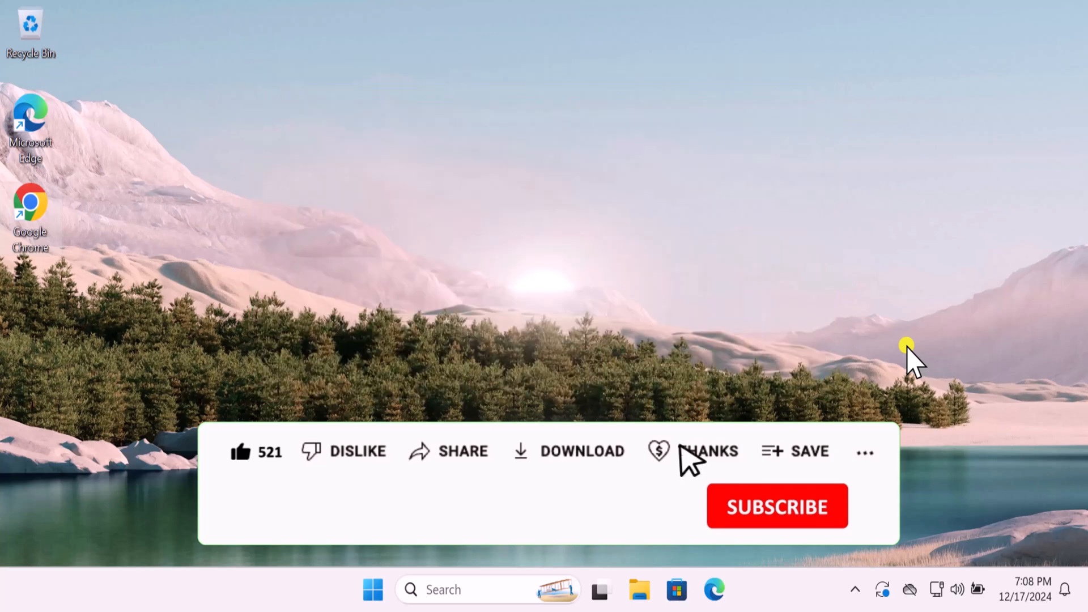
pyautogui.click(775, 506)
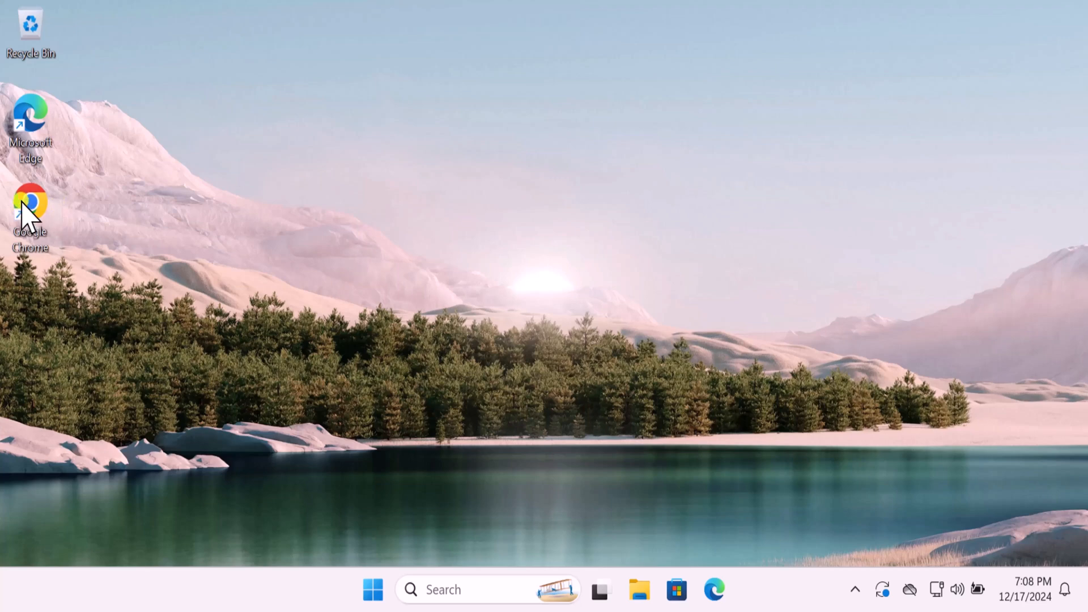
pyautogui.rightClick(29, 205)
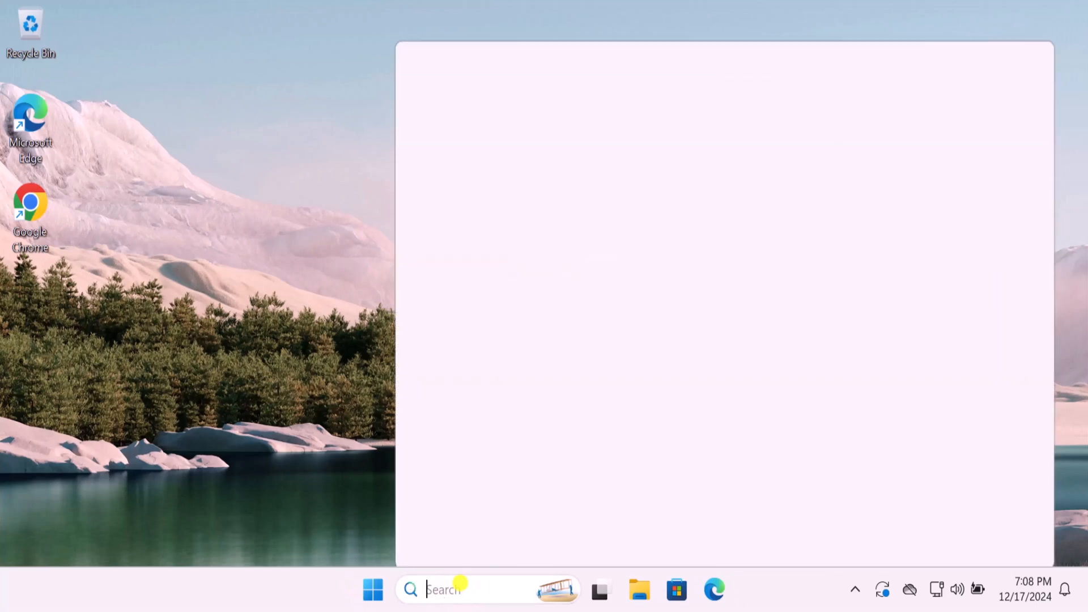
pyautogui.write('md')
pyautogui.write('ping')
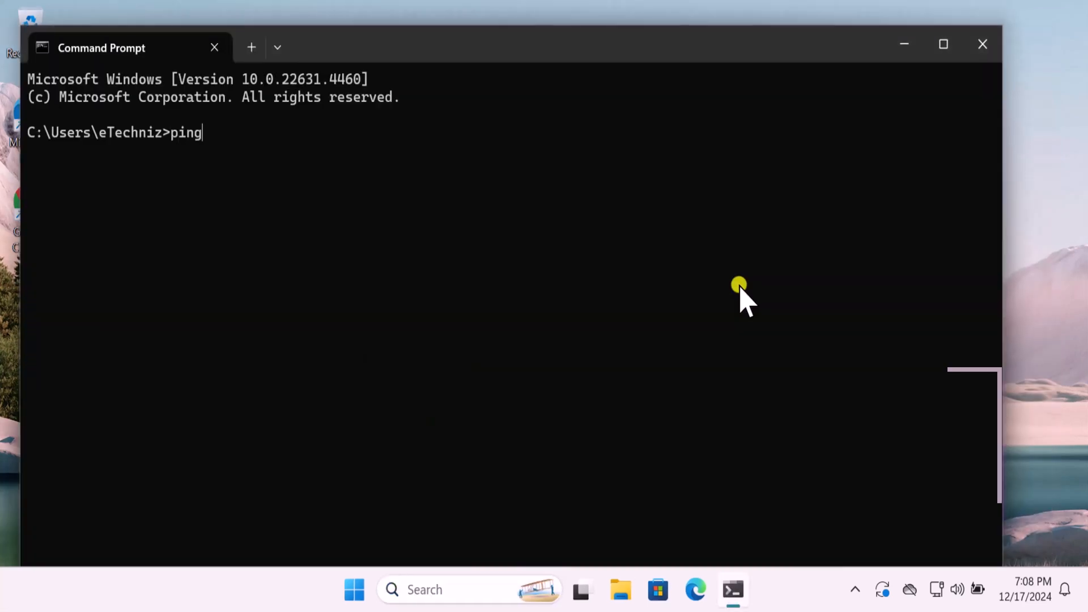
pyautogui.write('1.1.1')
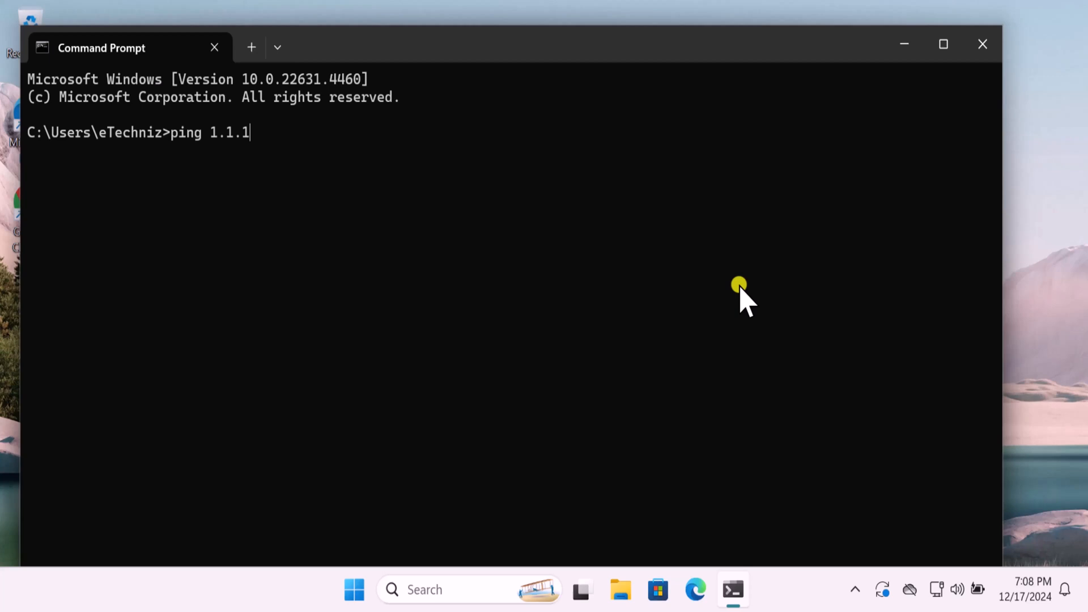
pyautogui.write('1 -t')
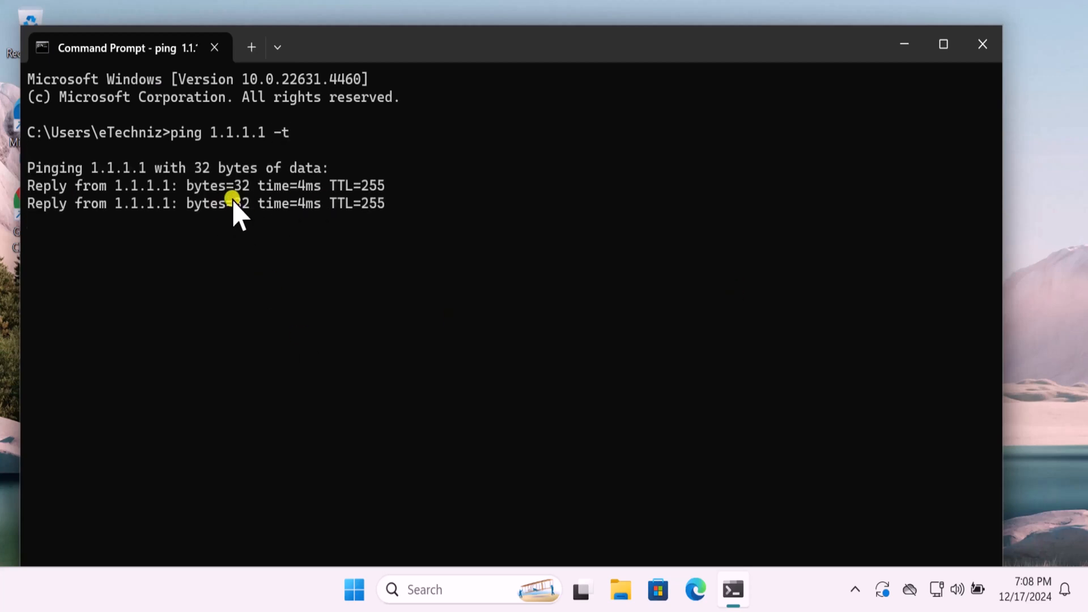
pyautogui.moveTo(983, 45)
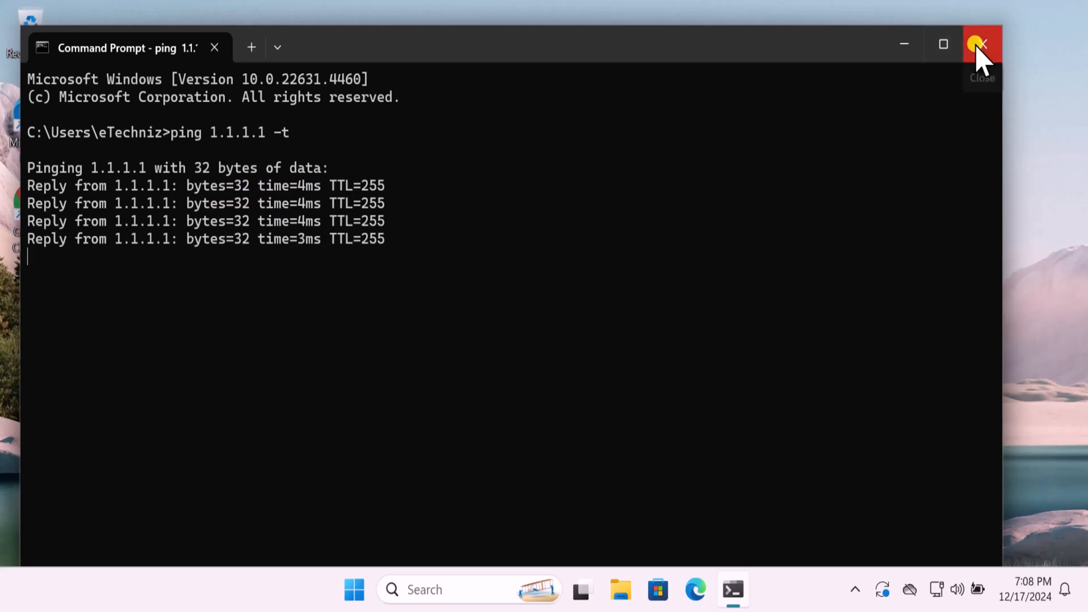
pyautogui.click(981, 45)
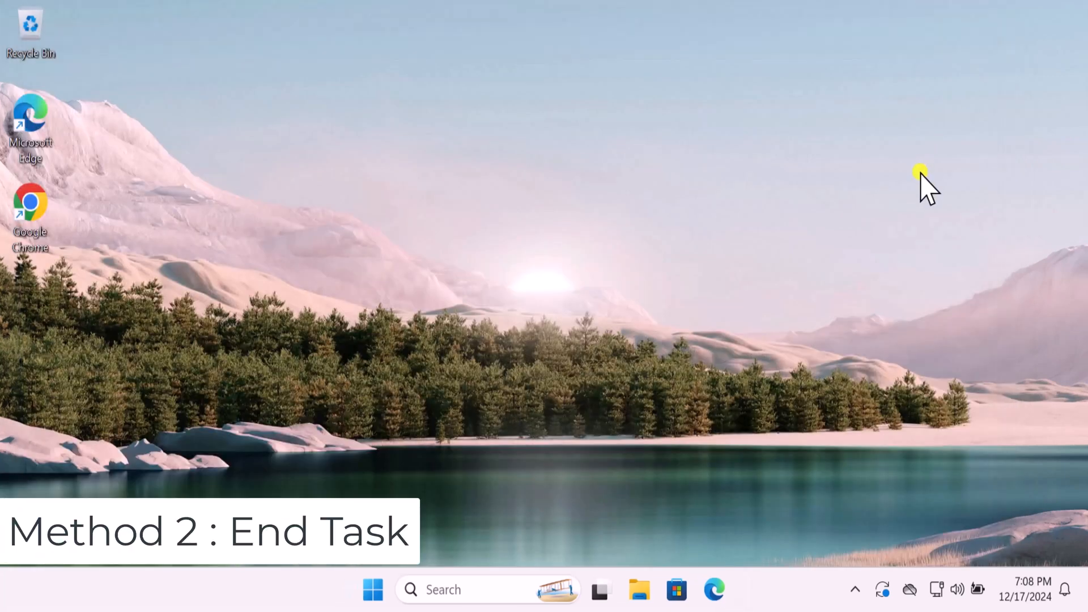
# Step: End the Microsoft Store background process from Task Manager's process list
pyautogui.rightClick(794, 582)
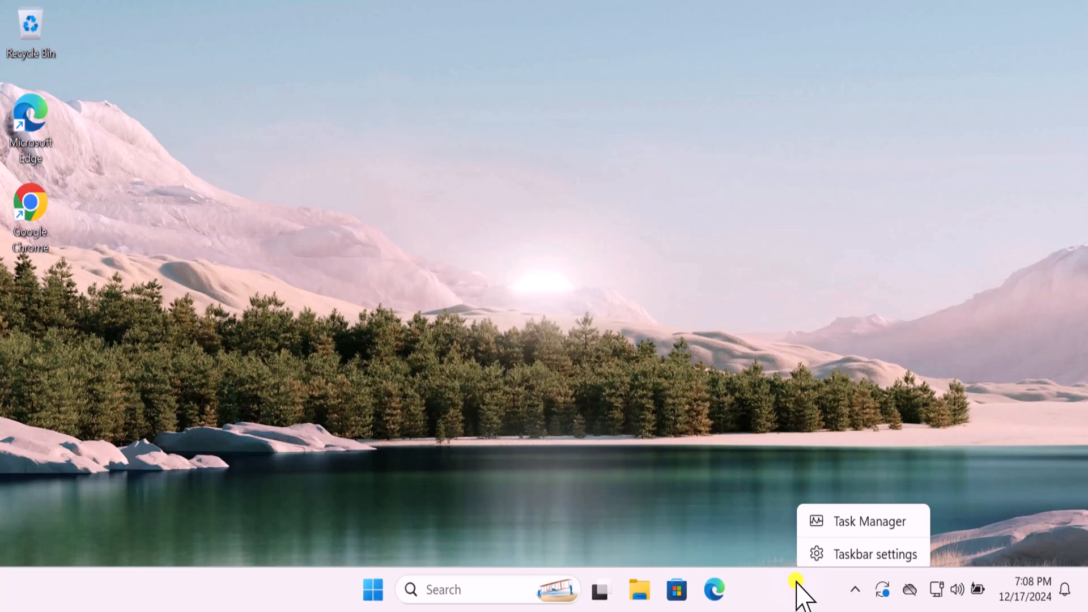
pyautogui.click(868, 521)
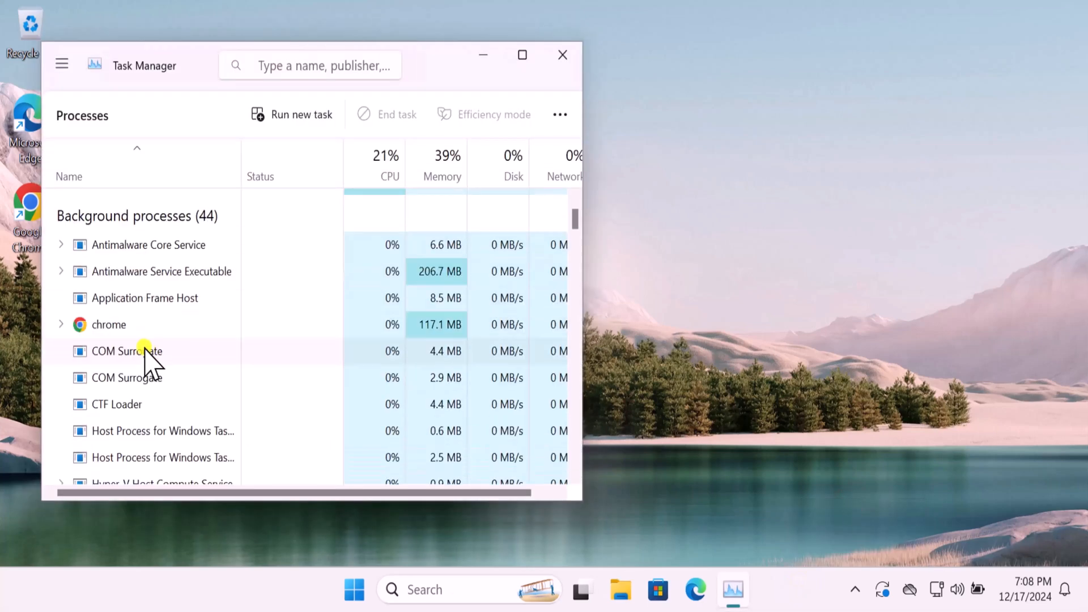
pyautogui.scroll(-3)
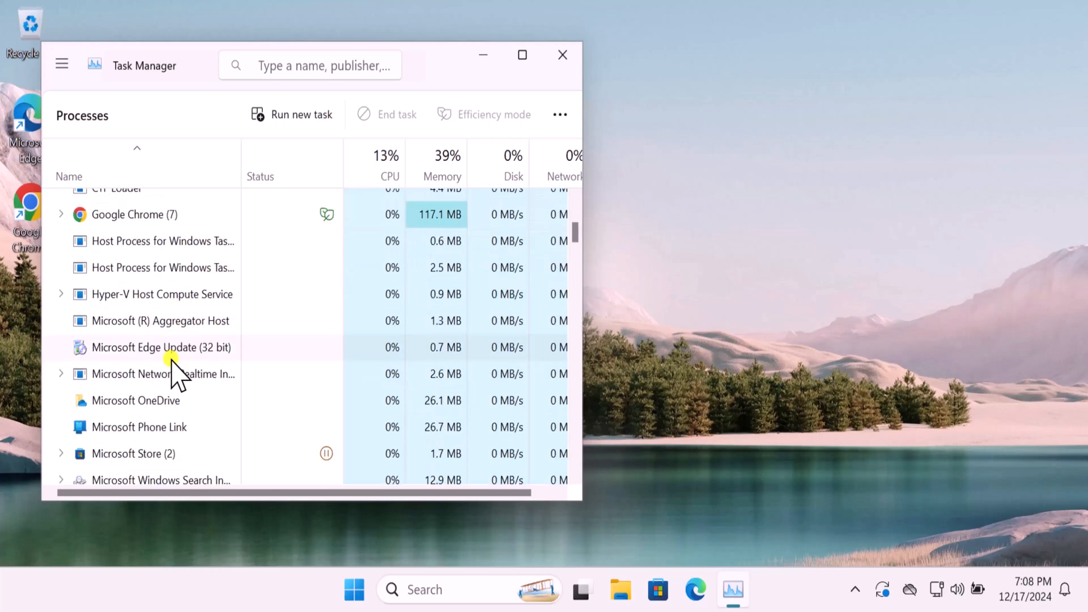
pyautogui.scroll(-3)
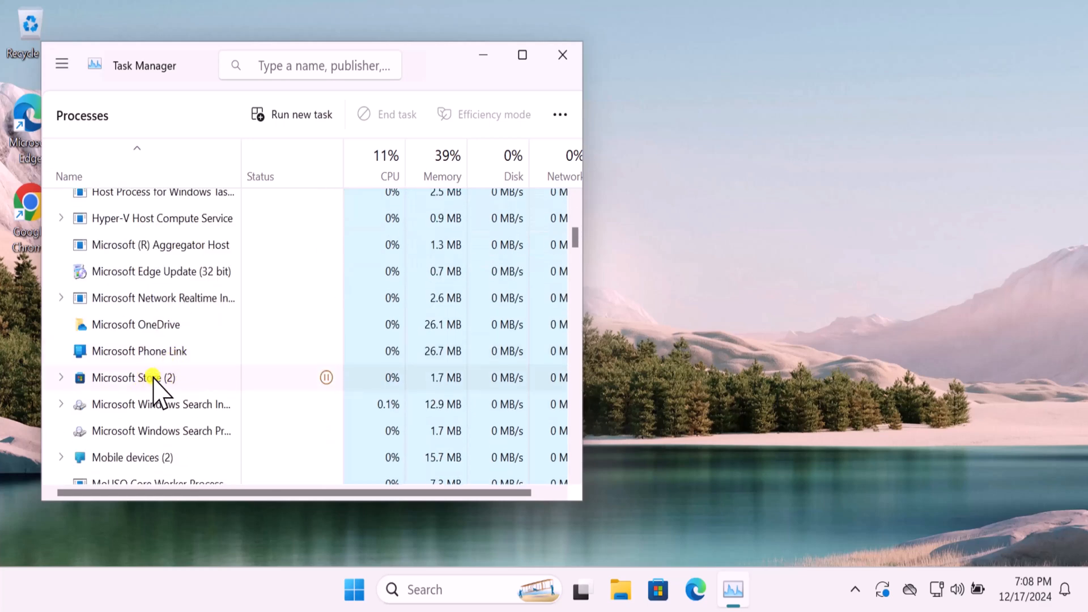
pyautogui.moveTo(128, 388)
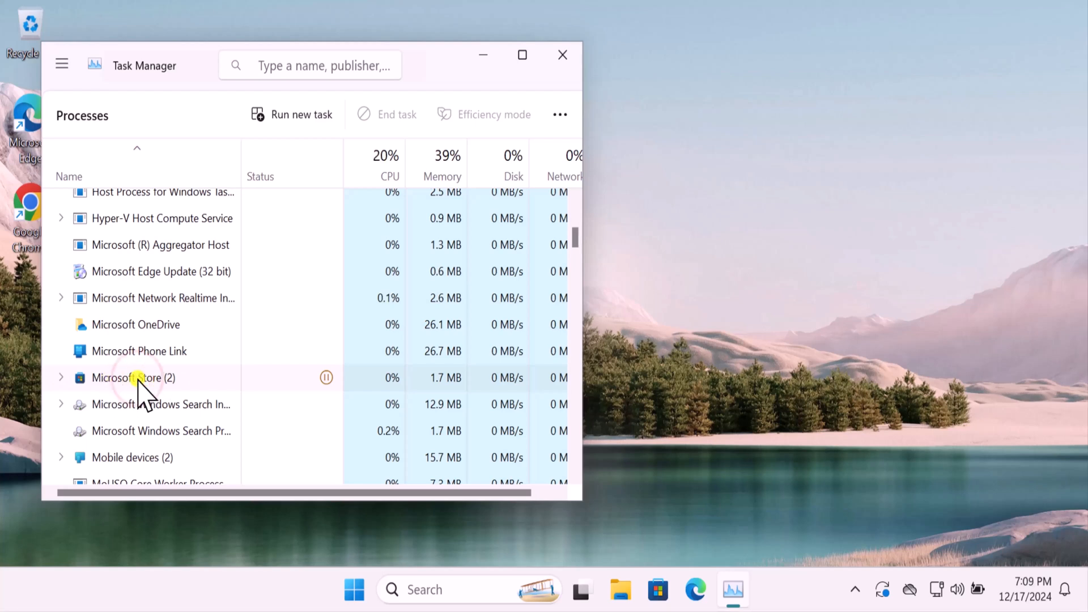
pyautogui.rightClick(134, 377)
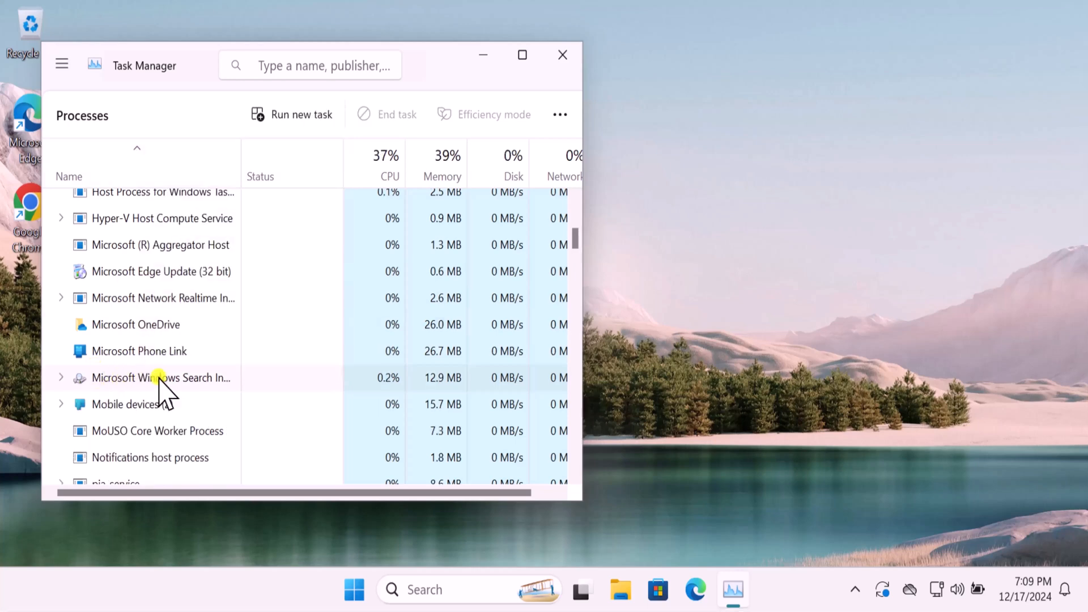
pyautogui.click(563, 55)
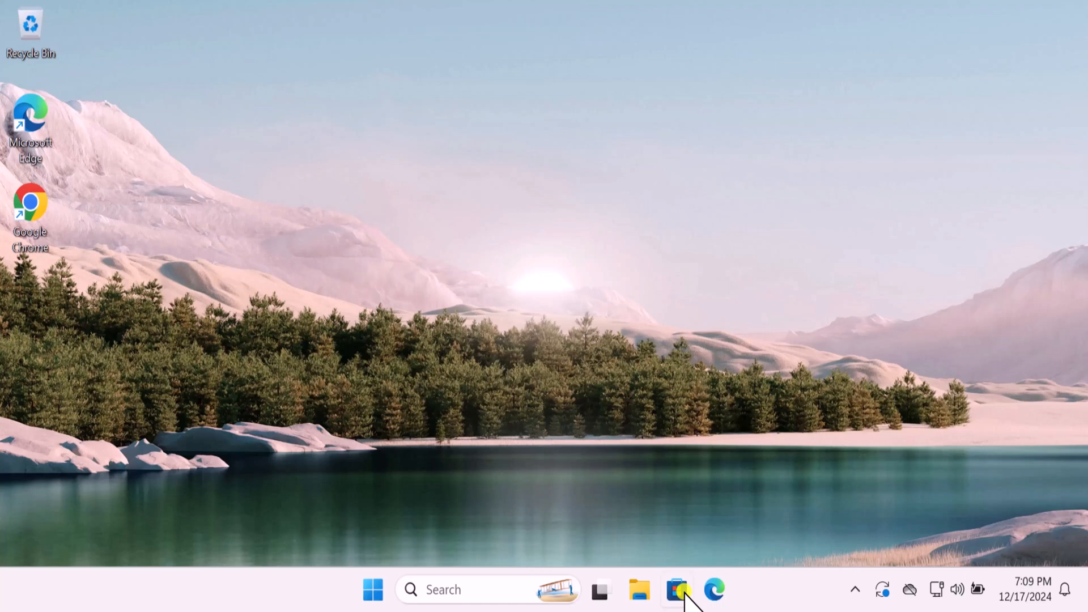
# Step: Reopen Microsoft Store from the taskbar and close it again
pyautogui.click(677, 589)
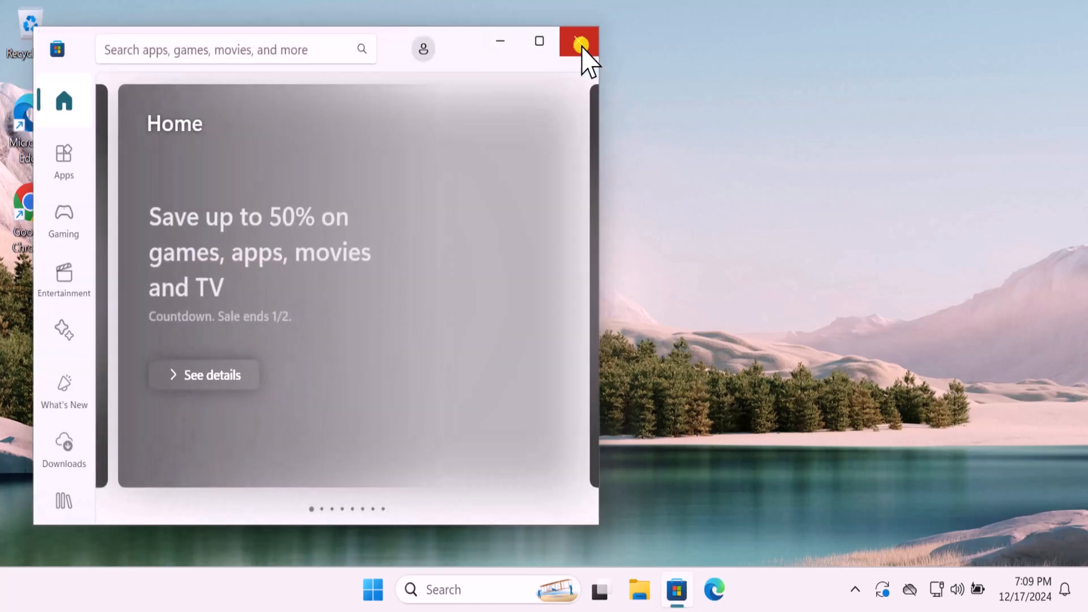
pyautogui.click(579, 41)
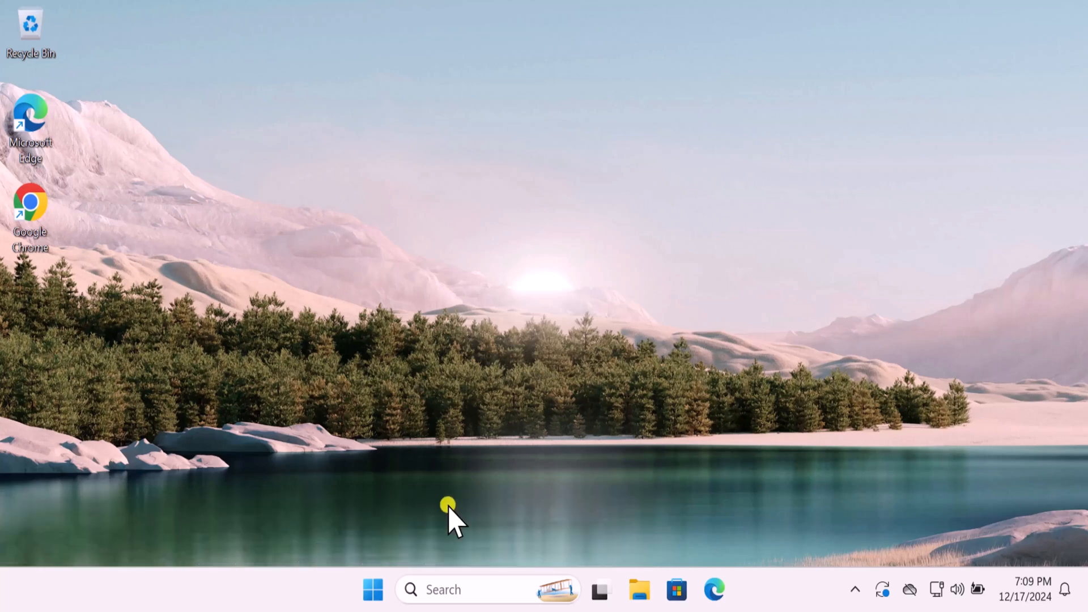
# Step: Go to Settings › System and scroll down to the System components entry
pyautogui.click(373, 589)
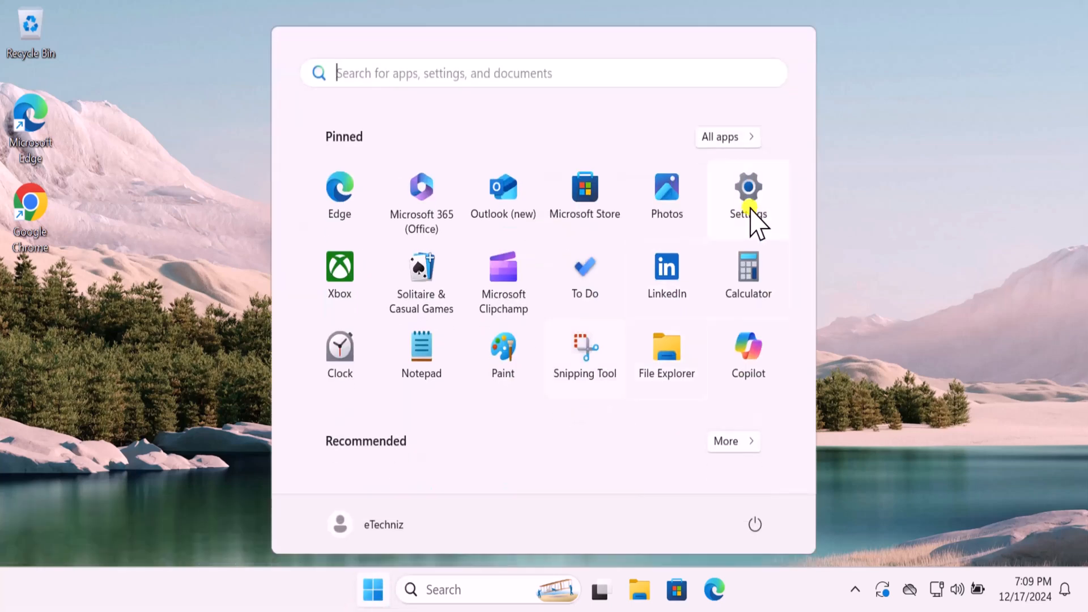
pyautogui.click(747, 194)
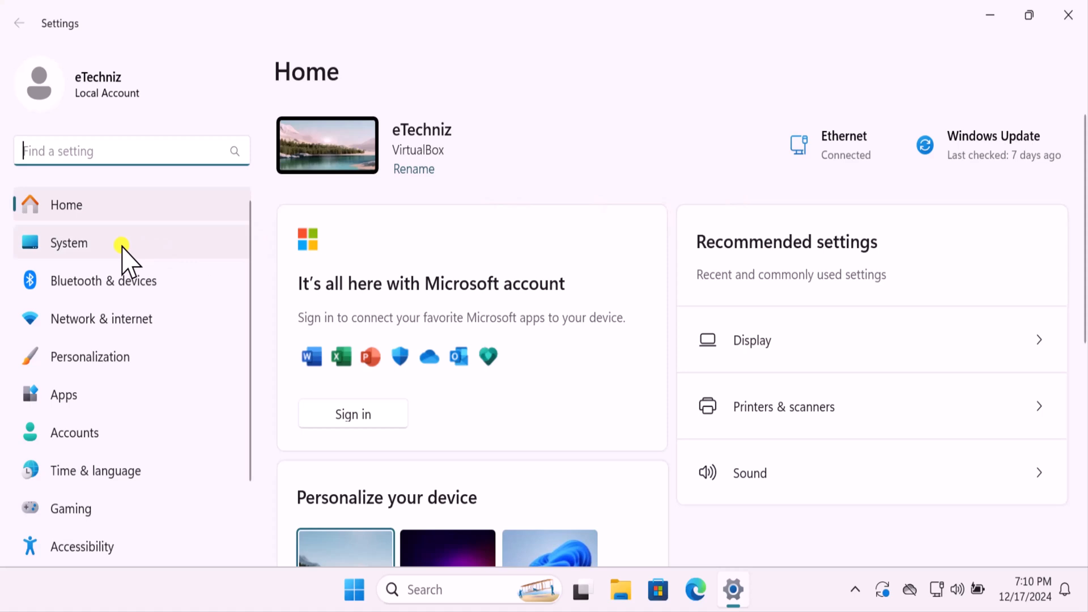
pyautogui.click(69, 243)
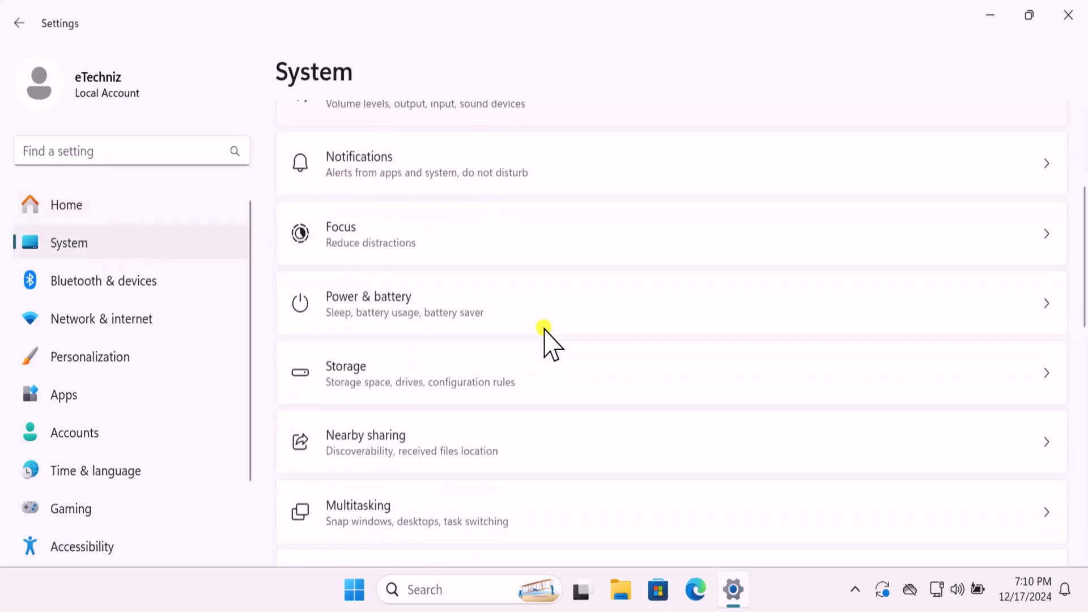
pyautogui.scroll(-3)
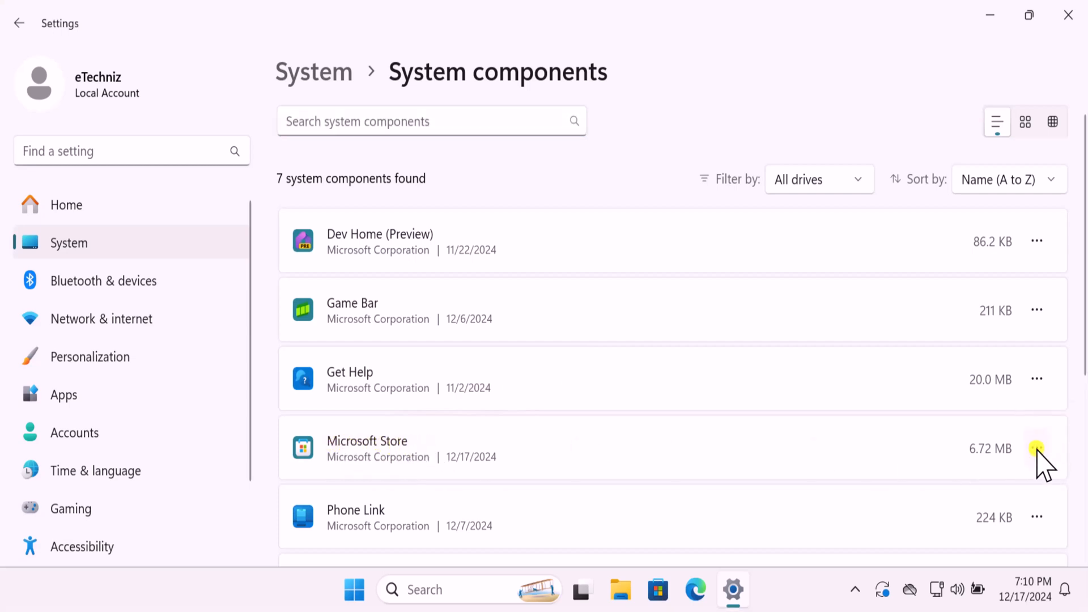
# Step: Repair the Microsoft Store component from its Advanced options page, keeping its data
pyautogui.click(1037, 449)
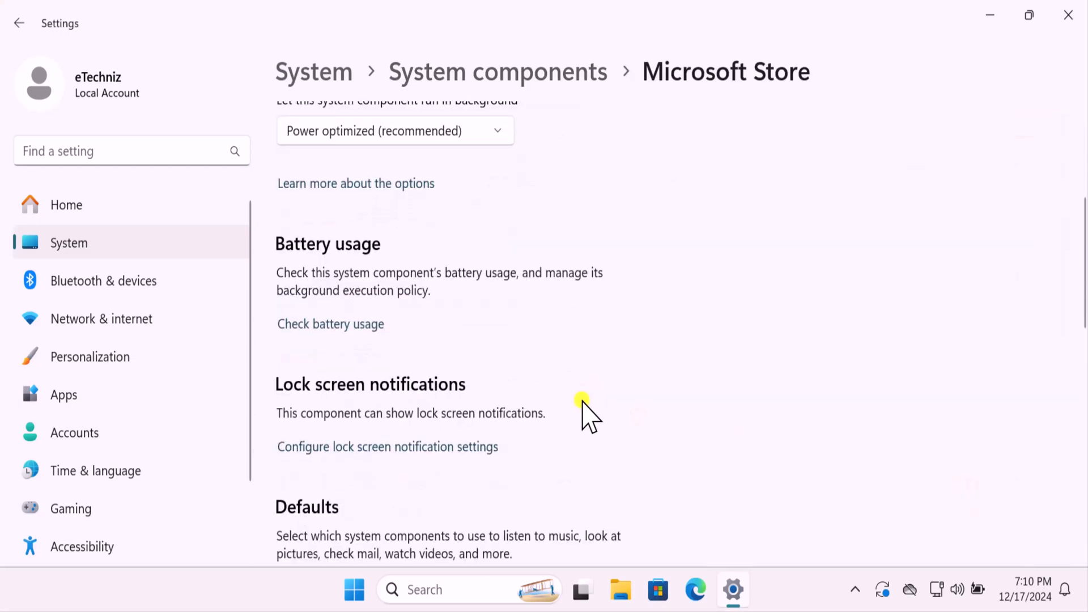
pyautogui.scroll(-3)
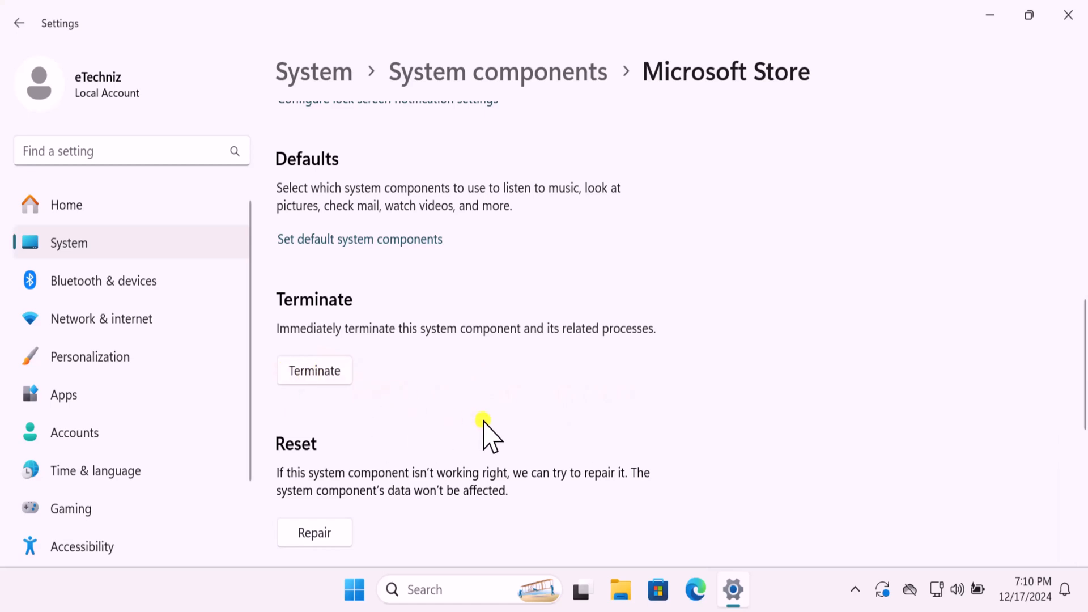
pyautogui.click(314, 533)
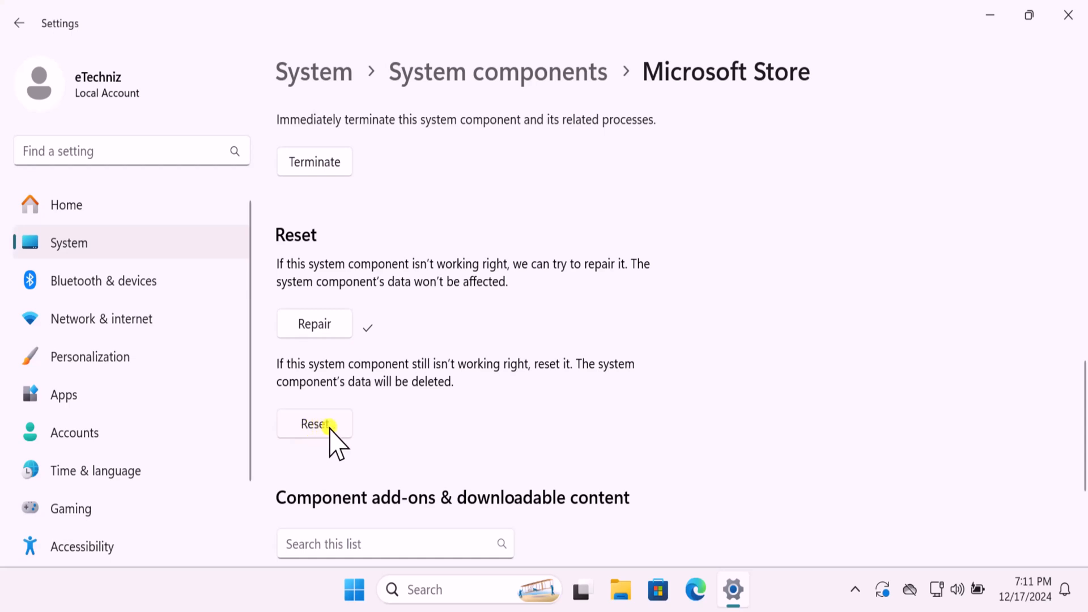
pyautogui.moveTo(1039, 81)
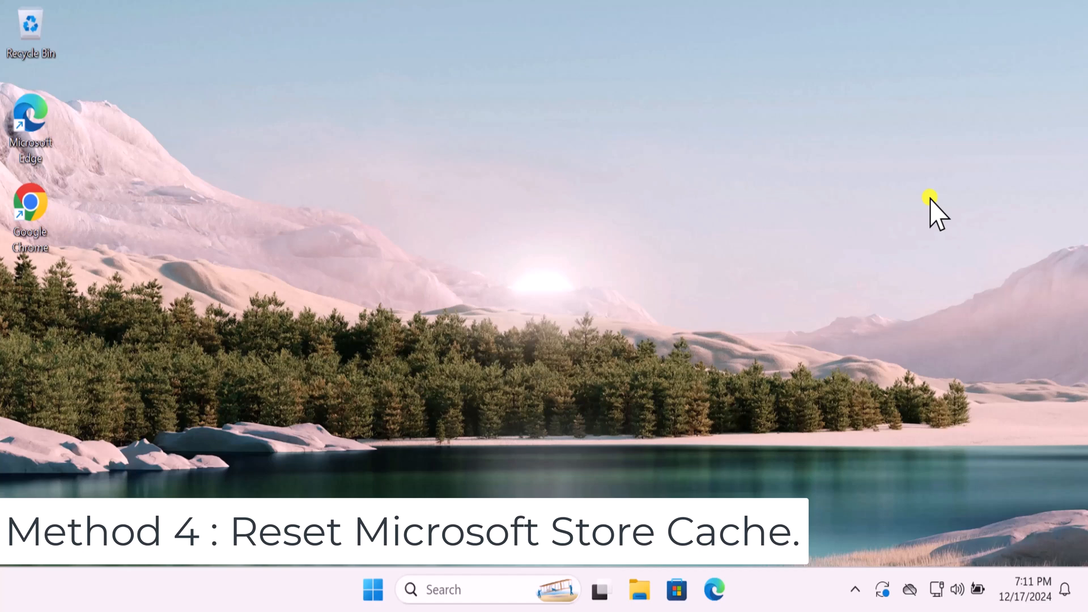
pyautogui.moveTo(481, 569)
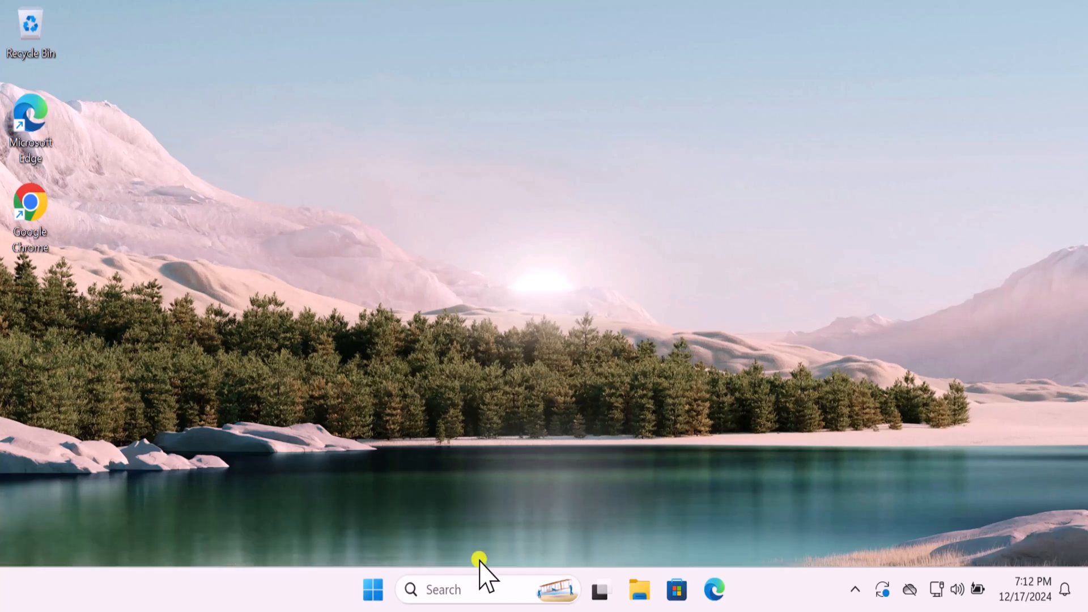
# Step: Launch Command Prompt as administrator and accept the UAC prompt
pyautogui.click(486, 589)
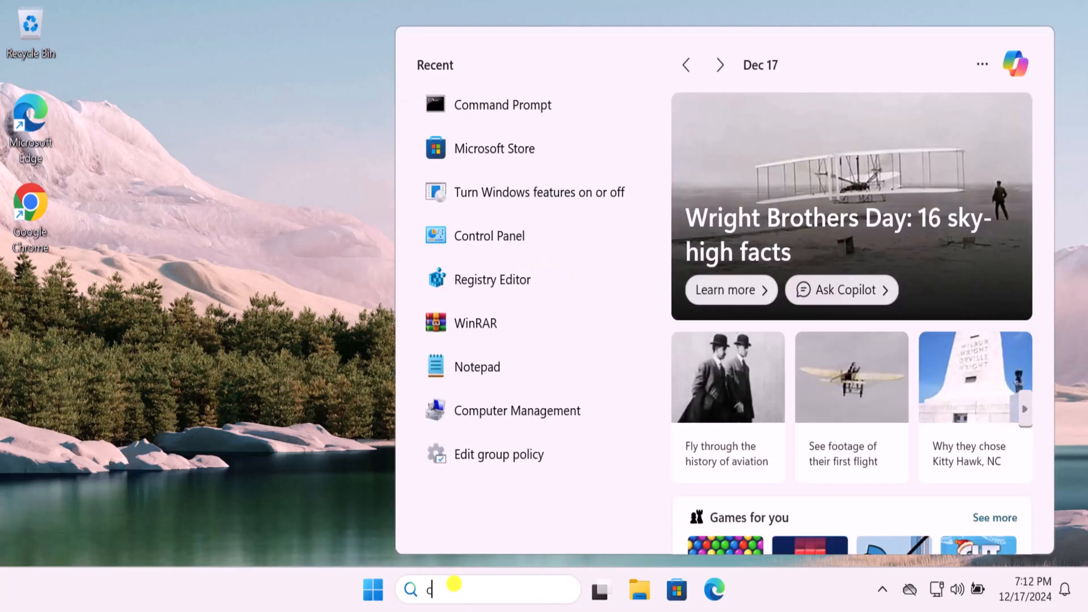
pyautogui.write('md')
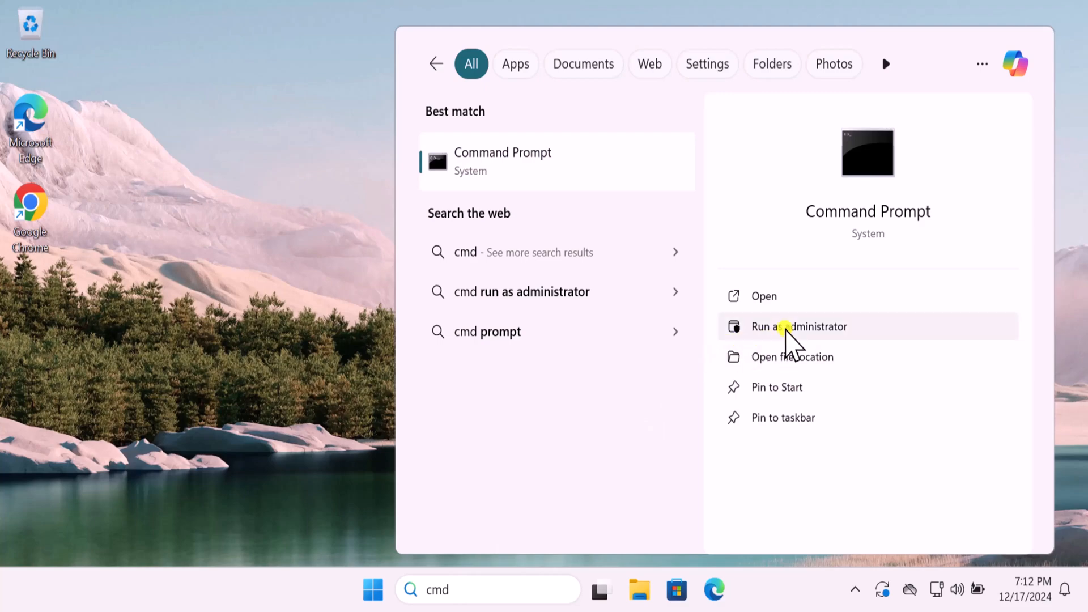
pyautogui.click(798, 326)
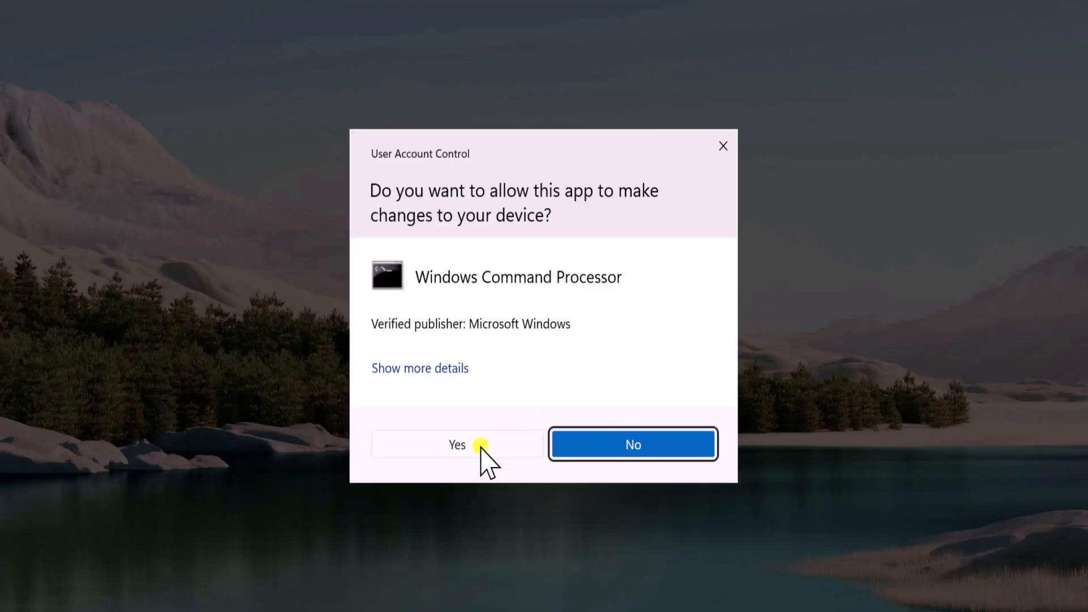
pyautogui.click(457, 444)
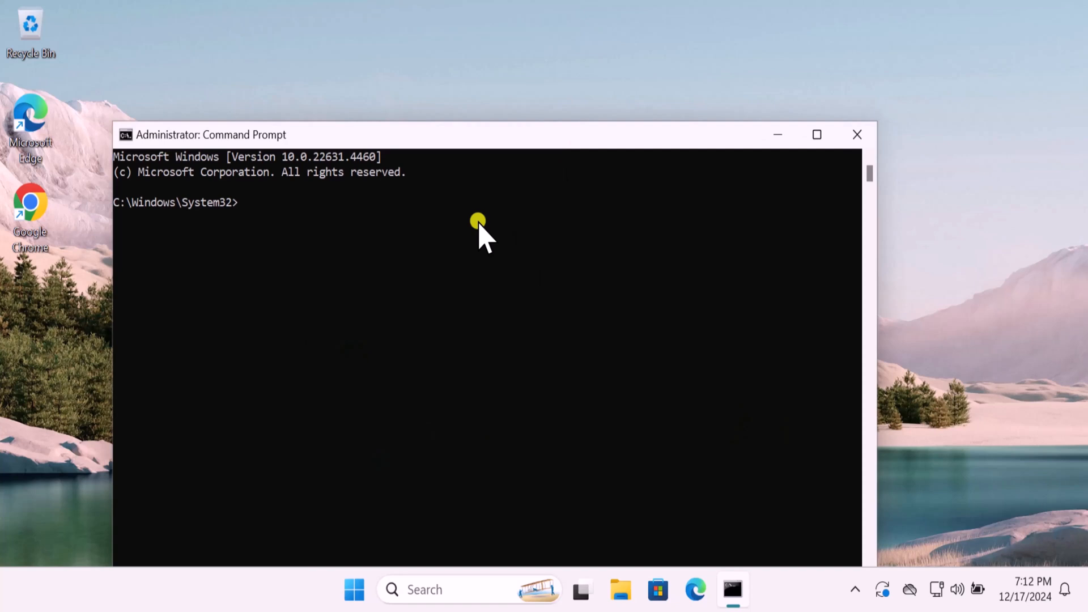
# Step: Run wsreset.exe to clear the Store cache and close the reopened Store window
pyautogui.write('wsre')
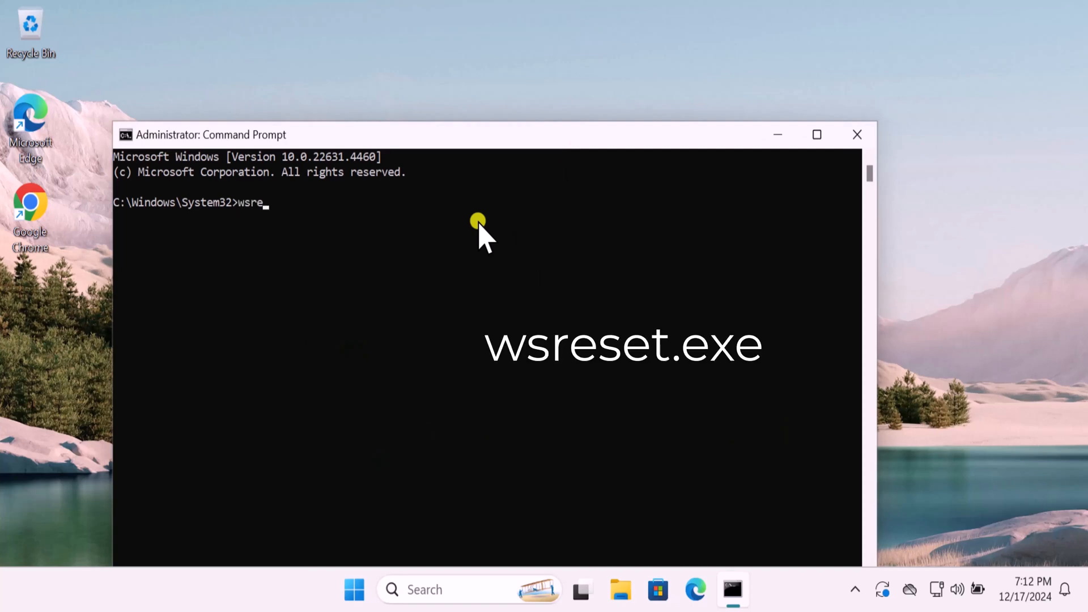
pyautogui.write('set.exe')
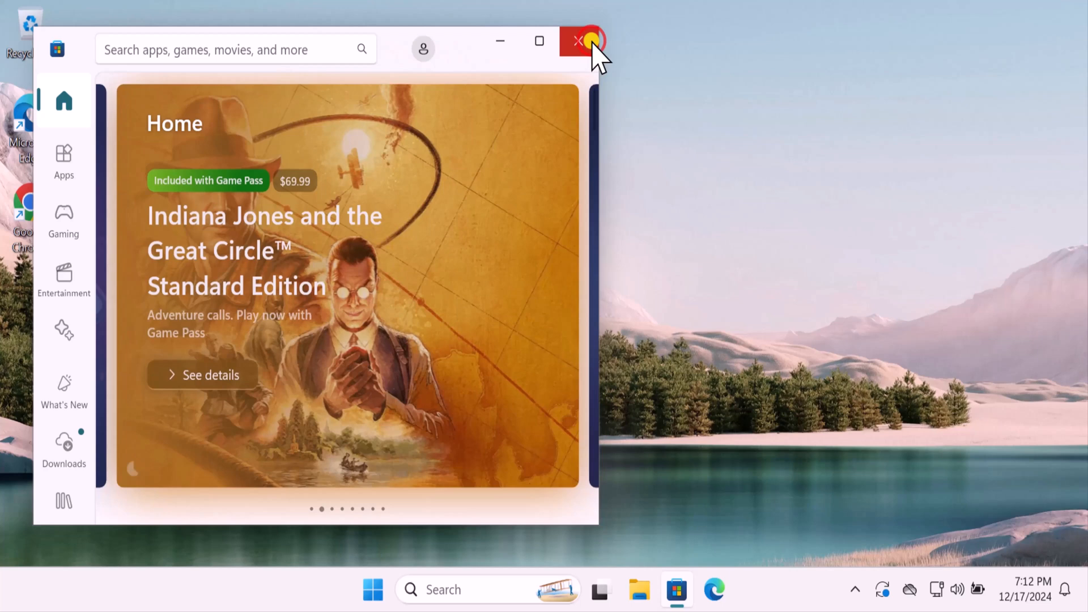
pyautogui.click(579, 41)
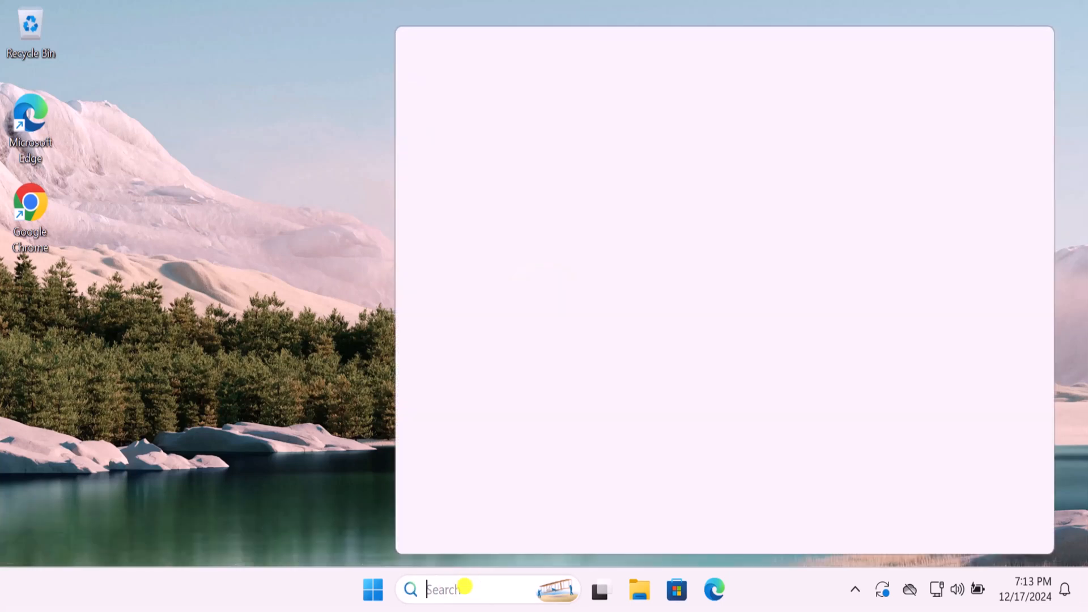
# Step: In an admin PowerShell, enter Get-AppxPackage Microsoft.WindowsStore | Remove-AppxPackage
pyautogui.write('power')
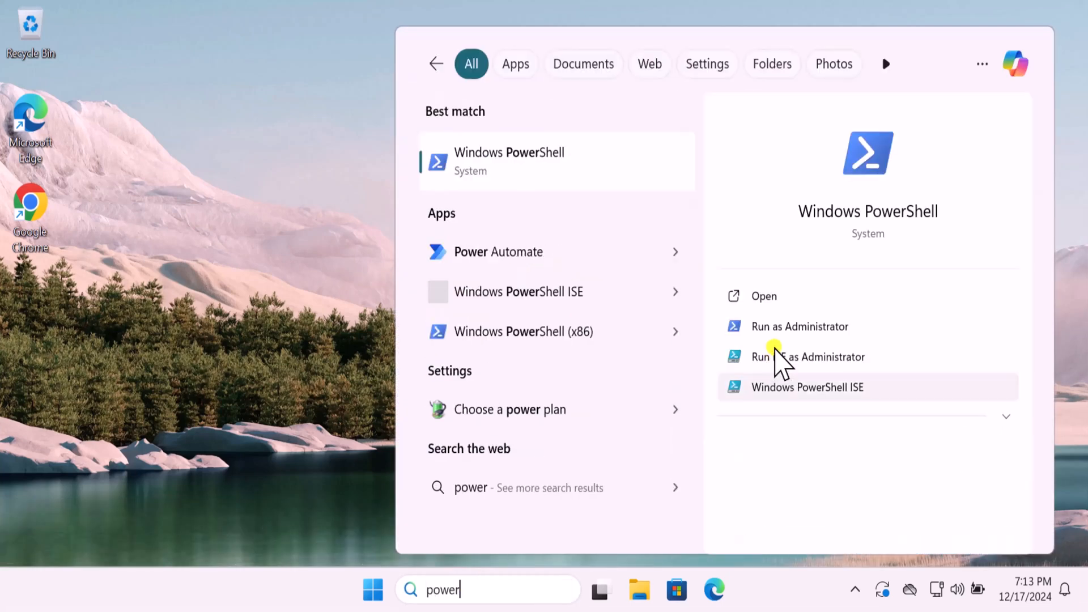
pyautogui.moveTo(784, 340)
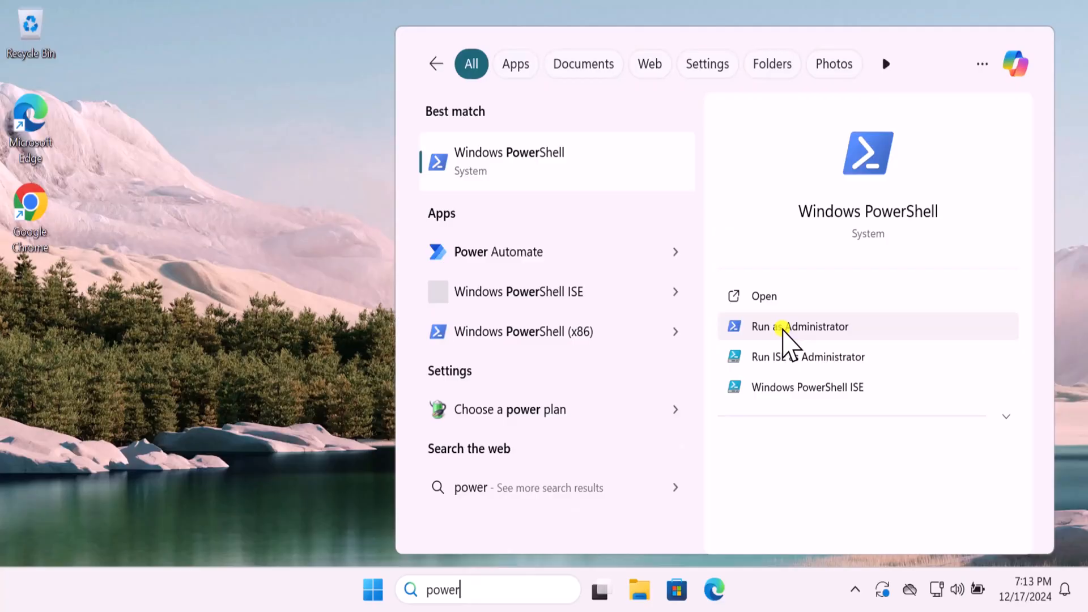
pyautogui.click(799, 326)
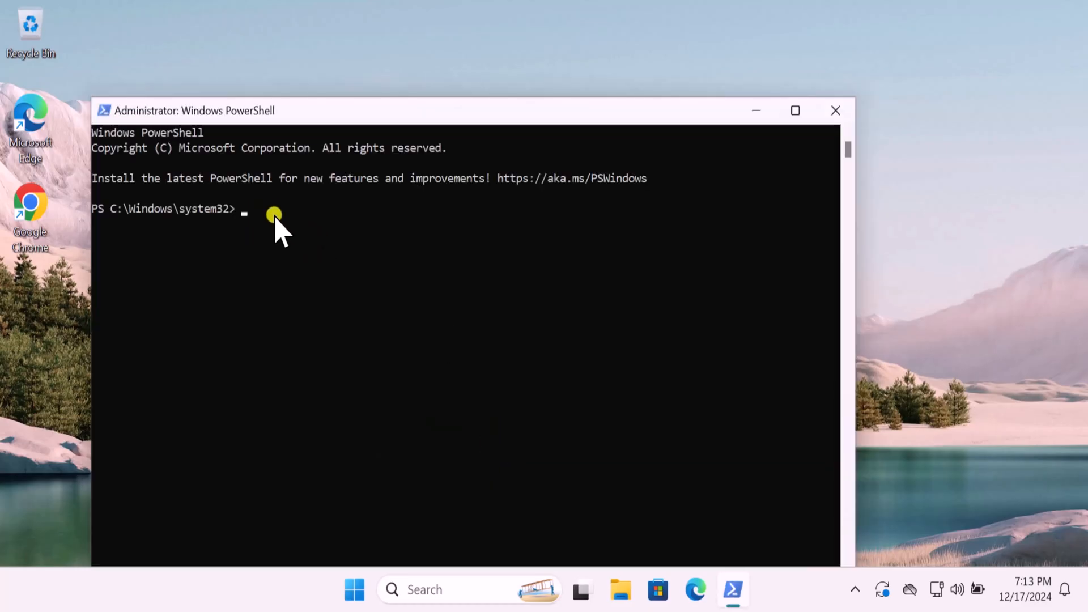
pyautogui.moveTo(281, 211)
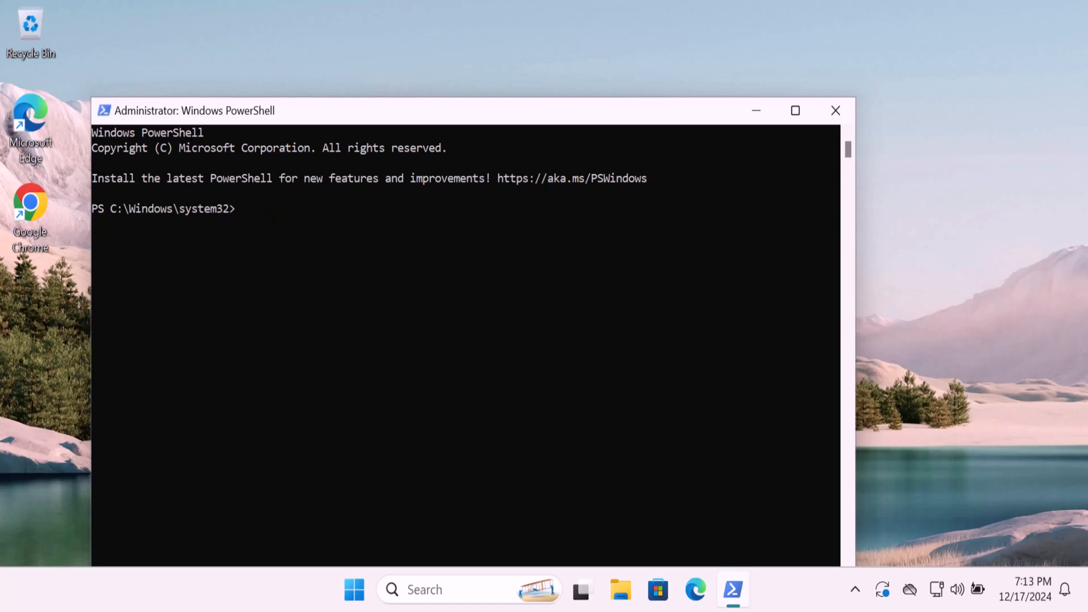
pyautogui.write('Get-AppxPackage Microsoft.WindowsStore')
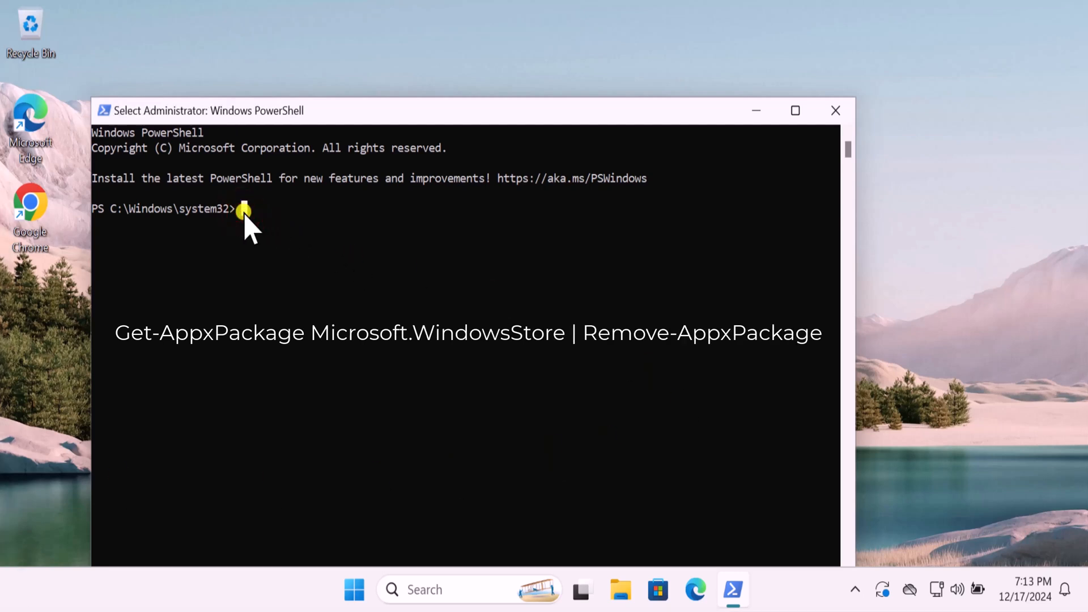
pyautogui.write('Get-AppxPackage Microsoft.WindowsStore | Remove-AppxPackage')
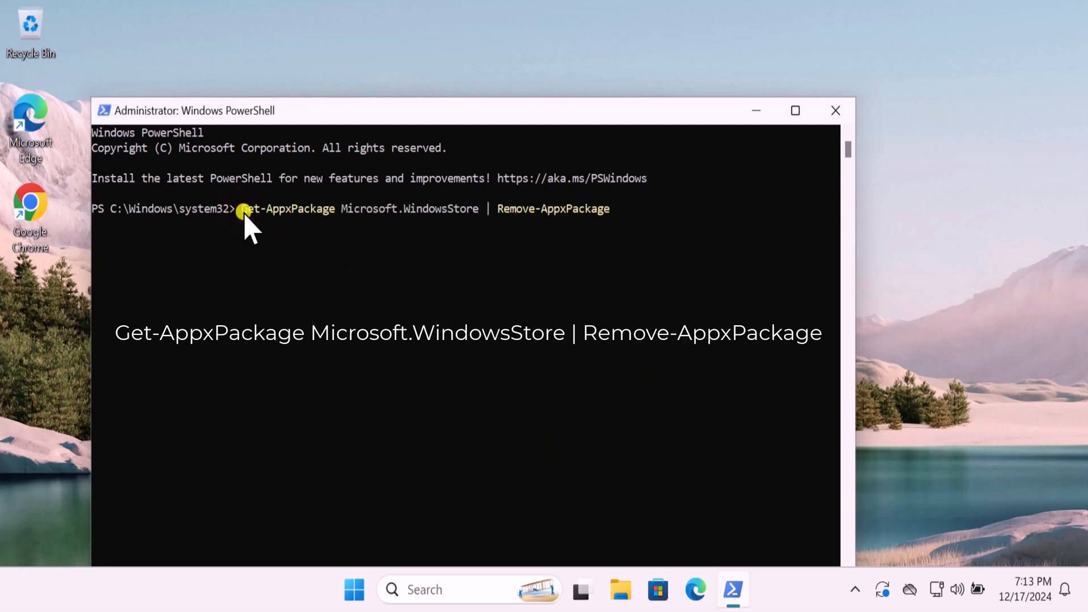
pyautogui.moveTo(598, 209)
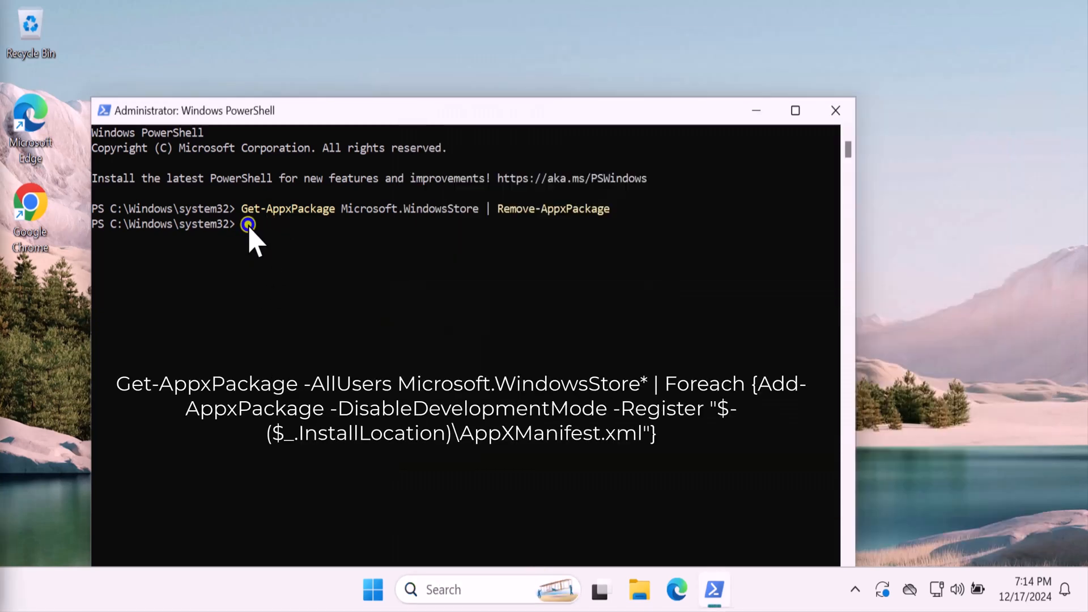
# Step: Re-register Microsoft.WindowsStore* for all users via Add-AppxPackage, then close PowerShell
pyautogui.write('Get-AppxPackage -AllUsers Microsoft.WindowsStore* | Foreach {Add-AppxPackage -DisableDevelopmentMode -Register "$($_.InstallLocation)\\AppXManifest.xml"}')
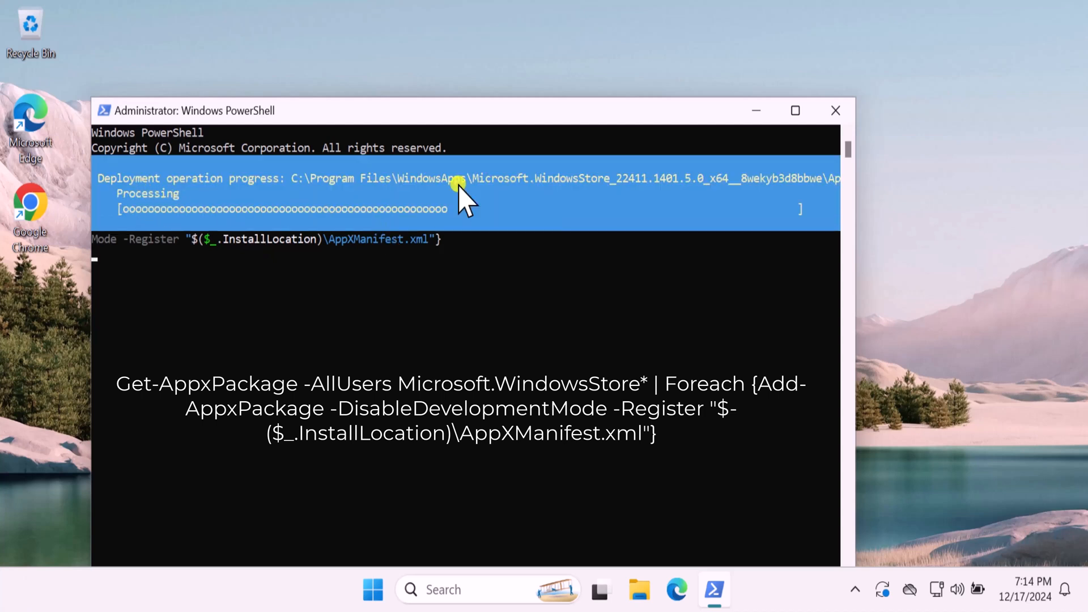
pyautogui.moveTo(568, 255)
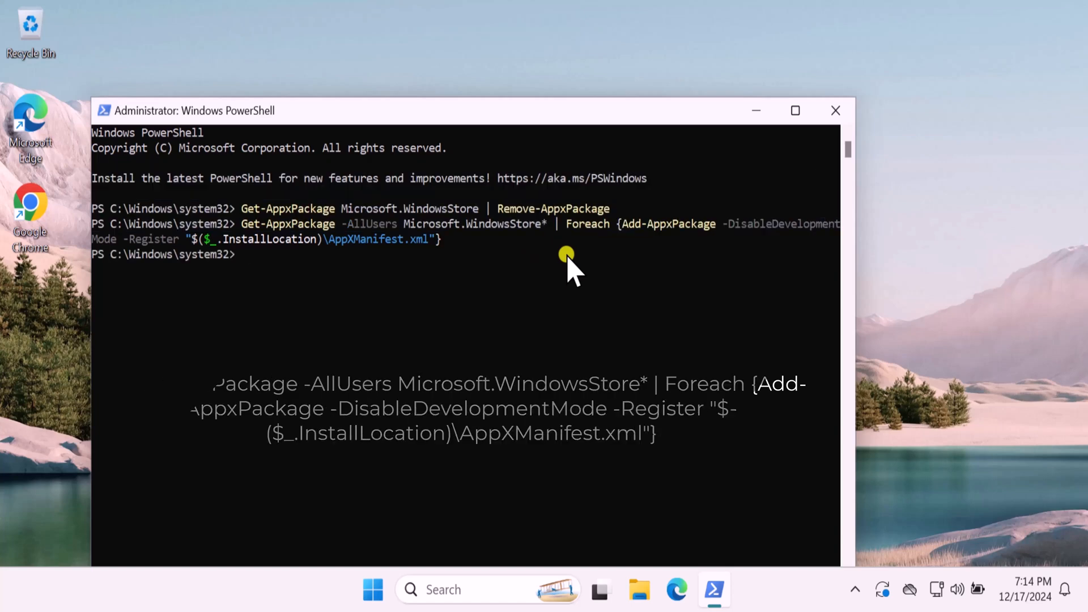
pyautogui.click(836, 110)
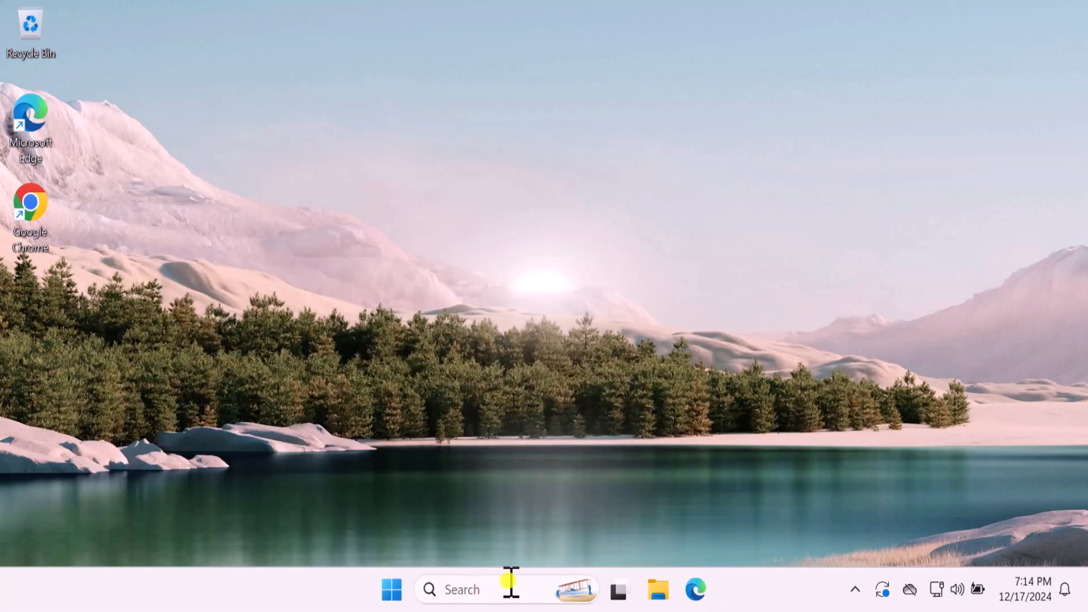
# Step: Launch Microsoft Store from search, confirm its Home page loads, and close it
pyautogui.write('microsoft Store')
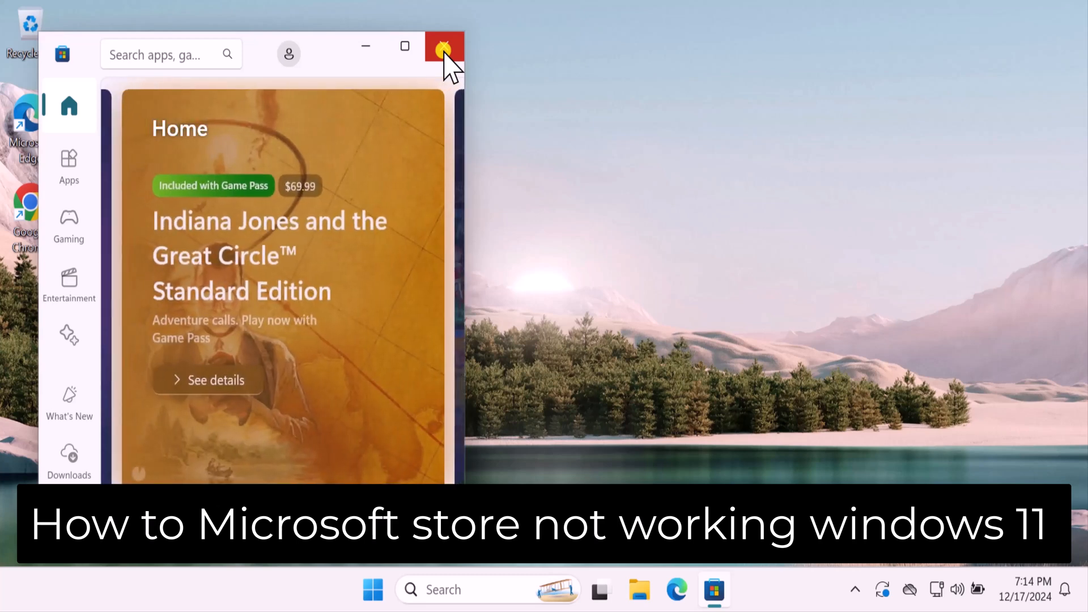
pyautogui.click(443, 45)
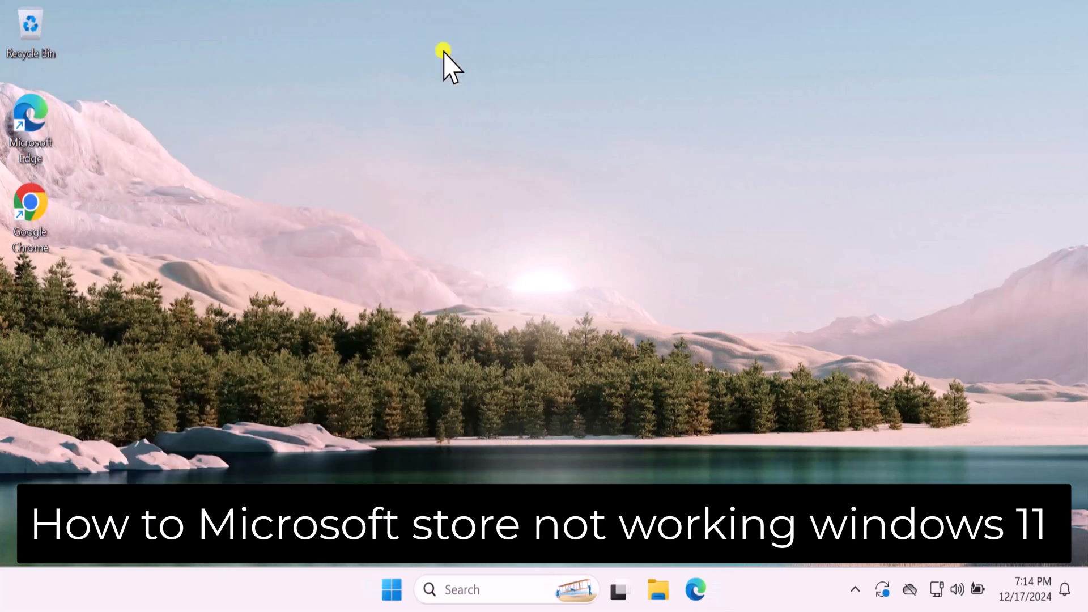